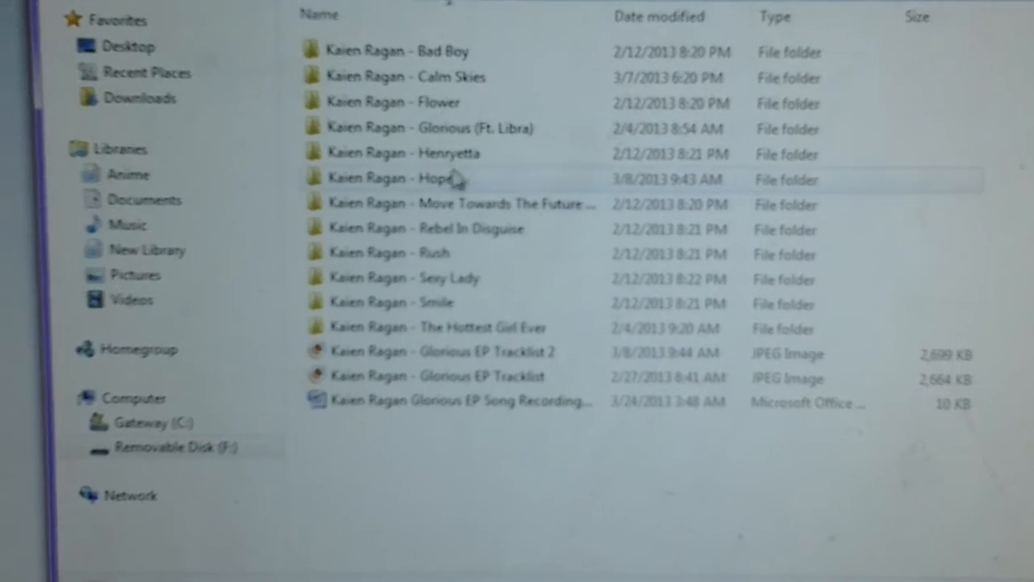
# Open the Glorious (Ft. Libra) folder and scroll through its 131 INDEV mixes and Record wave files
pyautogui.doubleClick(433, 127)
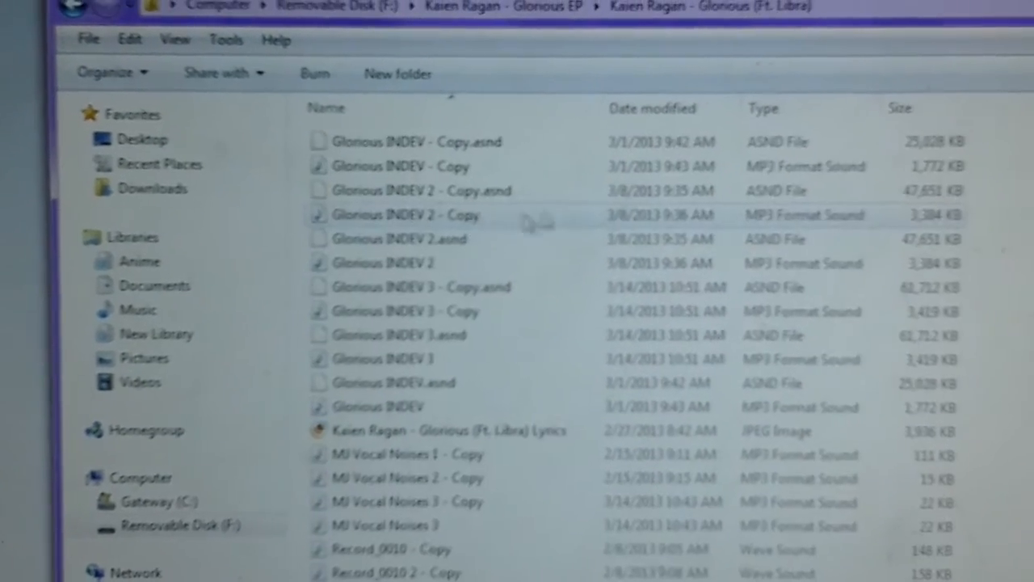
pyautogui.scroll(-3)
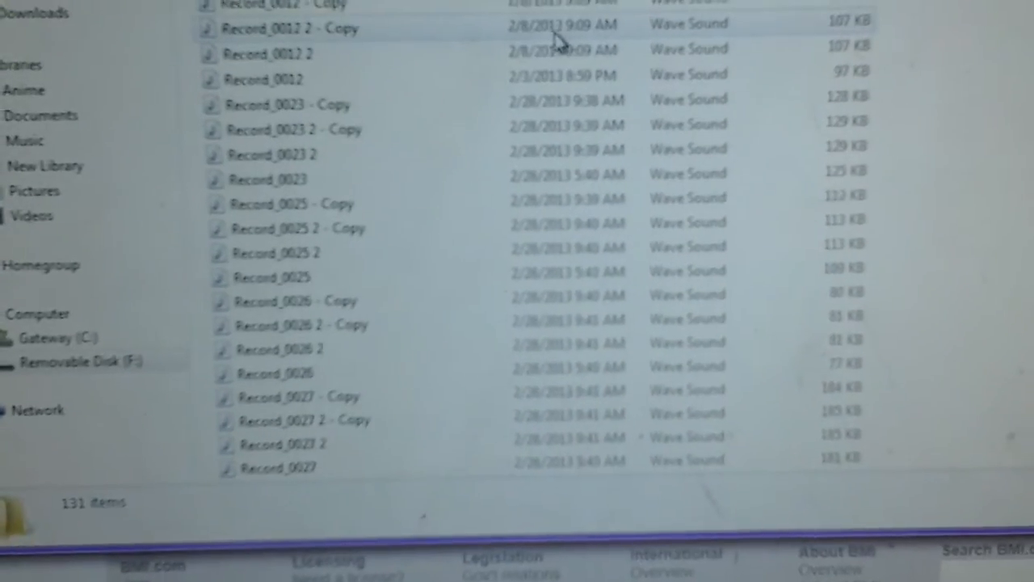
pyautogui.scroll(-3)
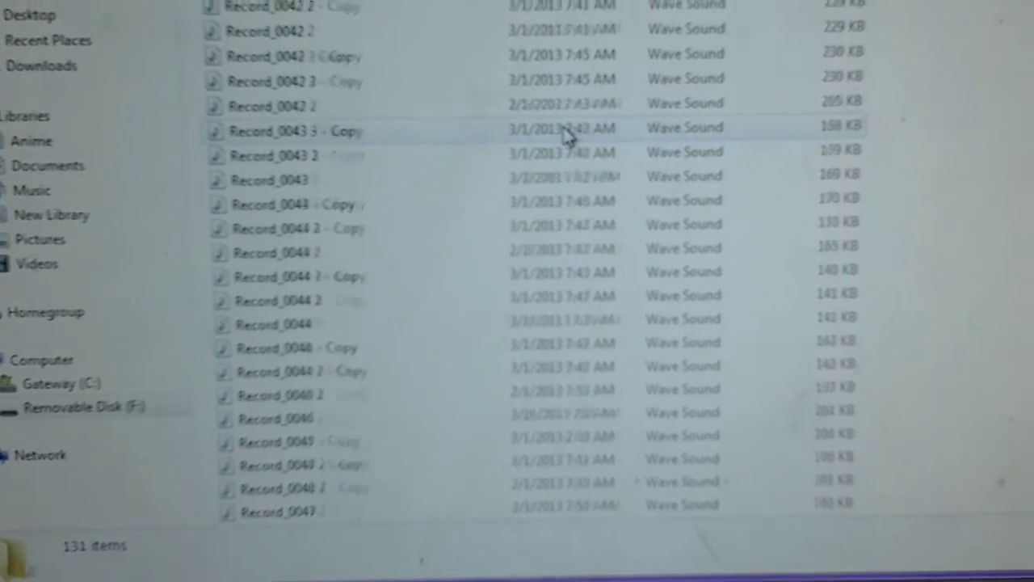
pyautogui.scroll(-3)
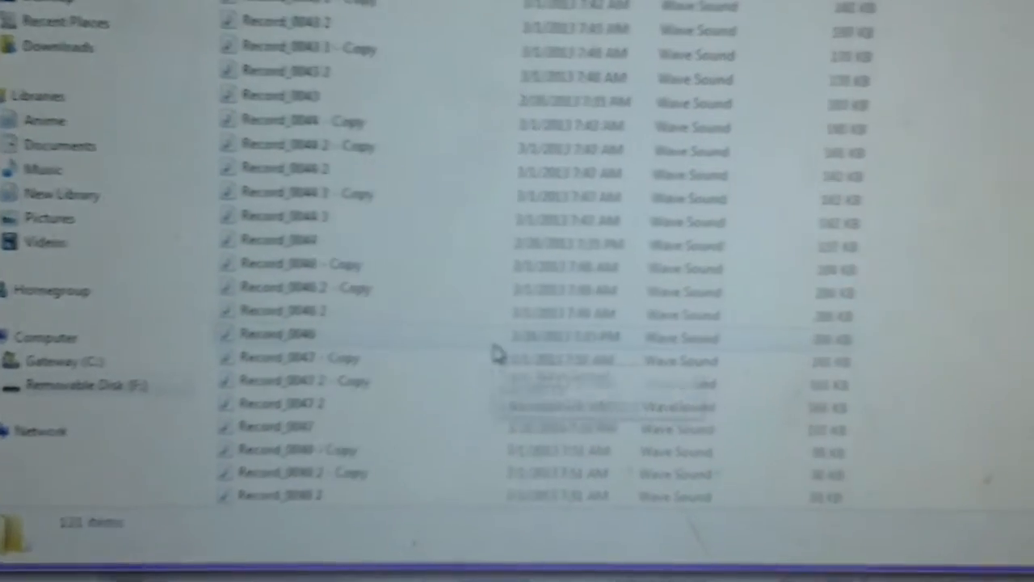
pyautogui.scroll(3)
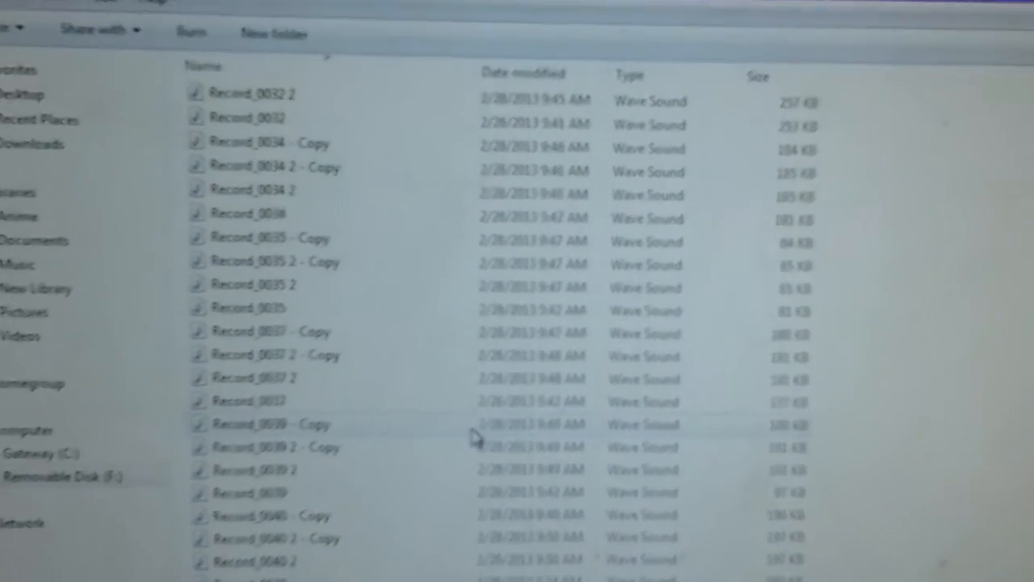
pyautogui.scroll(3)
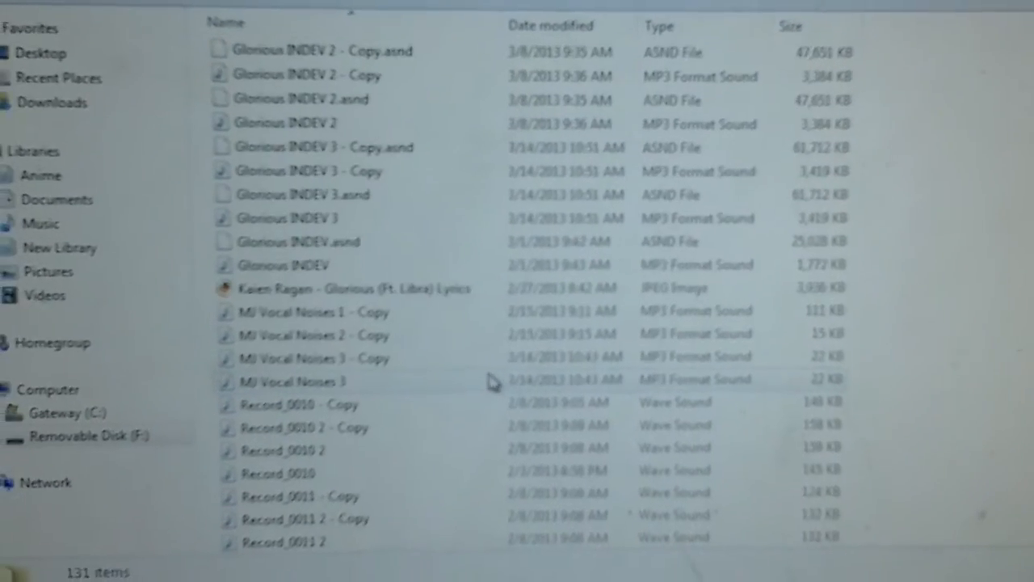